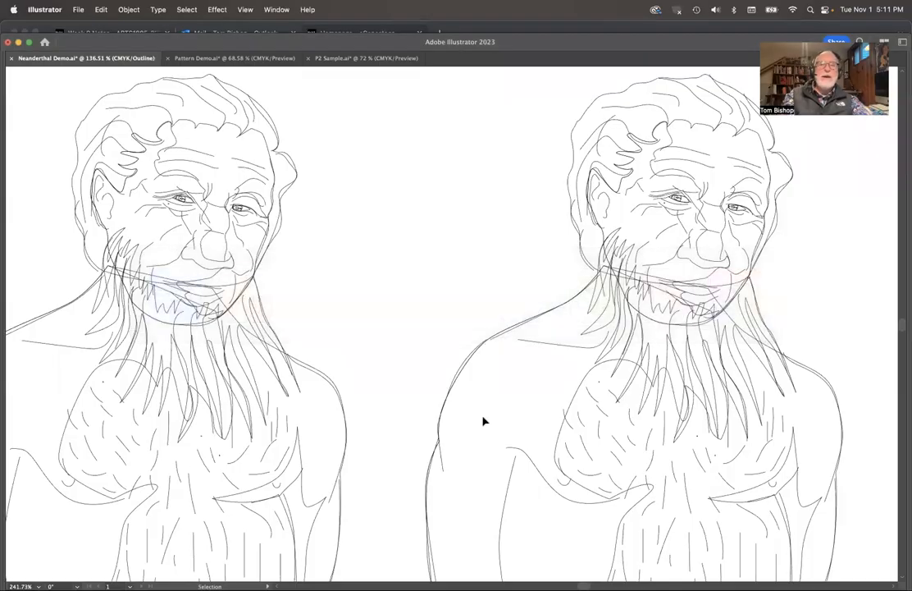
{"action": "mouse_move", "coordinate": [433, 289]}
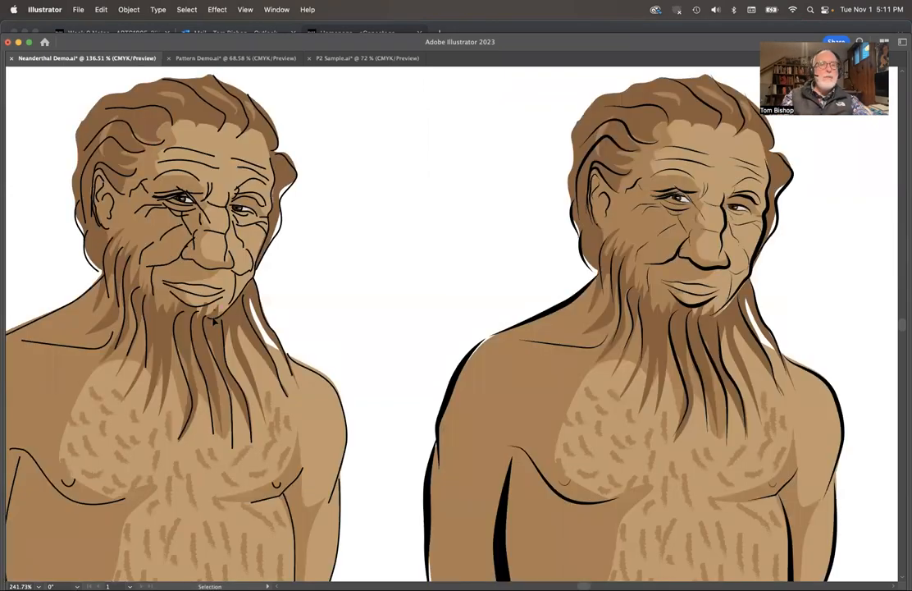
{"action": "mouse_move", "coordinate": [243, 304]}
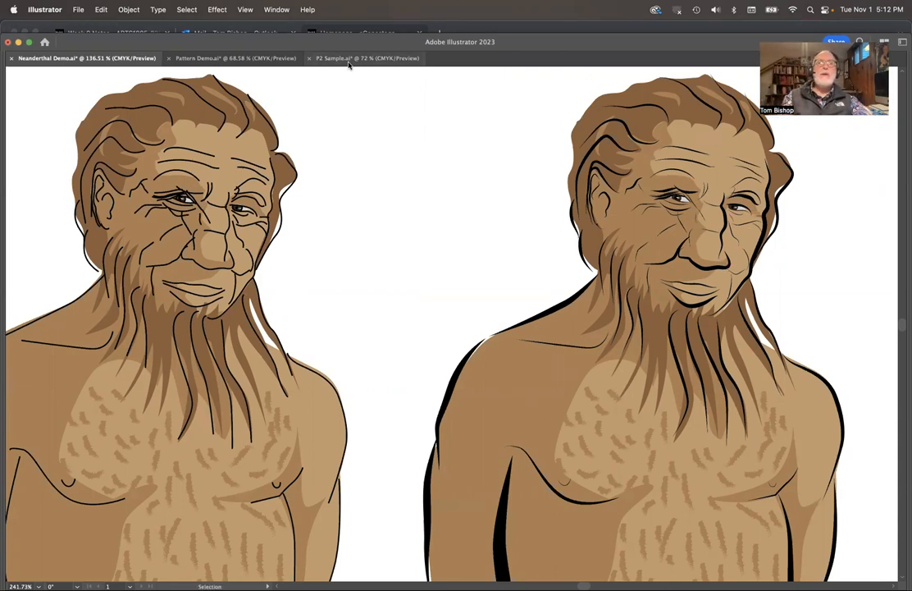
Step: Bring up the blank Pattern Demo.ai document from its tab
{"action": "left_click", "coordinate": [366, 57]}
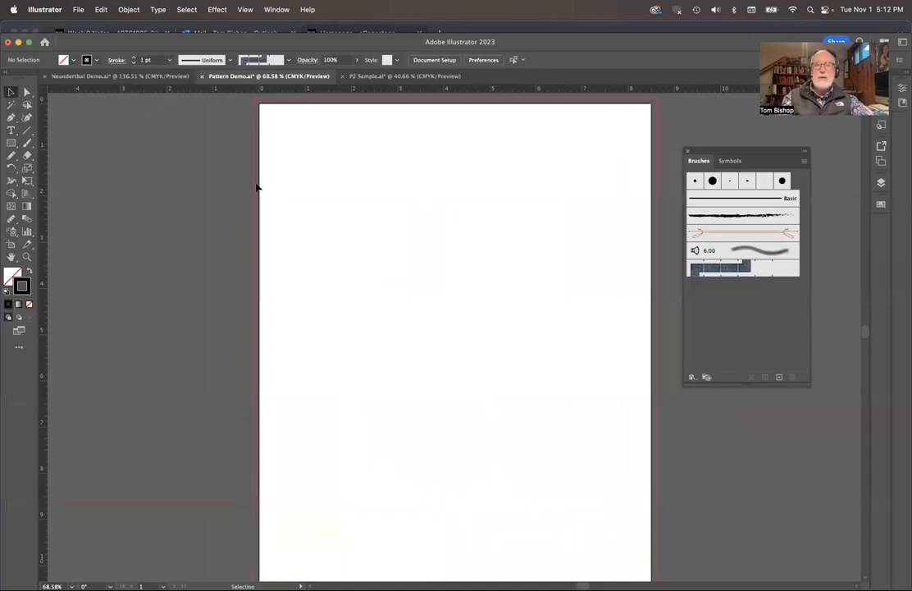
{"action": "mouse_move", "coordinate": [530, 261]}
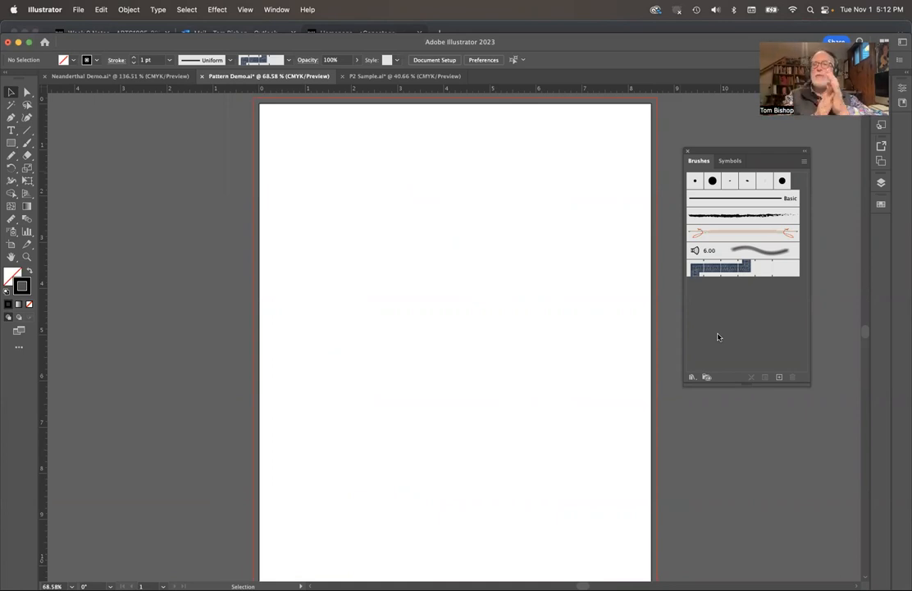
{"action": "mouse_move", "coordinate": [212, 141]}
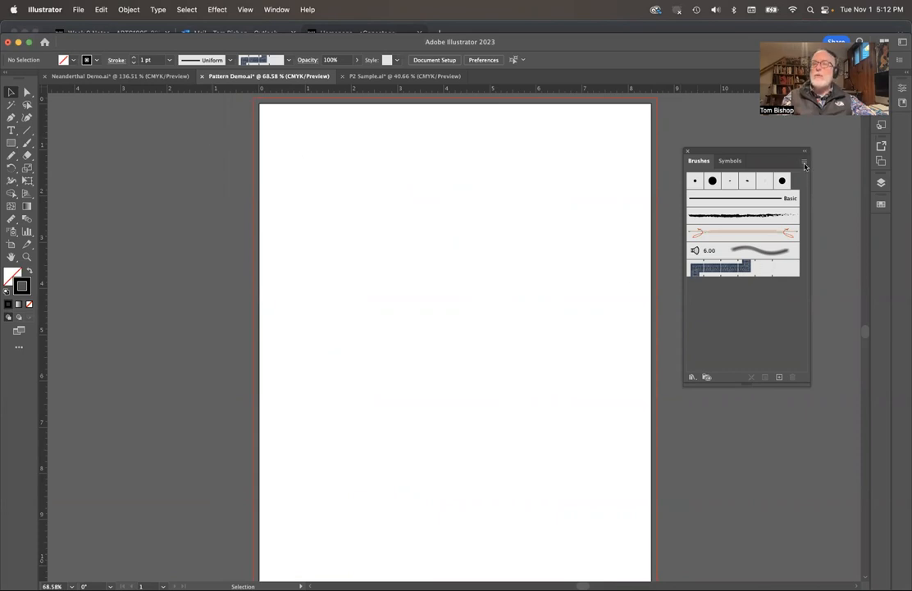
{"action": "left_click", "coordinate": [804, 161]}
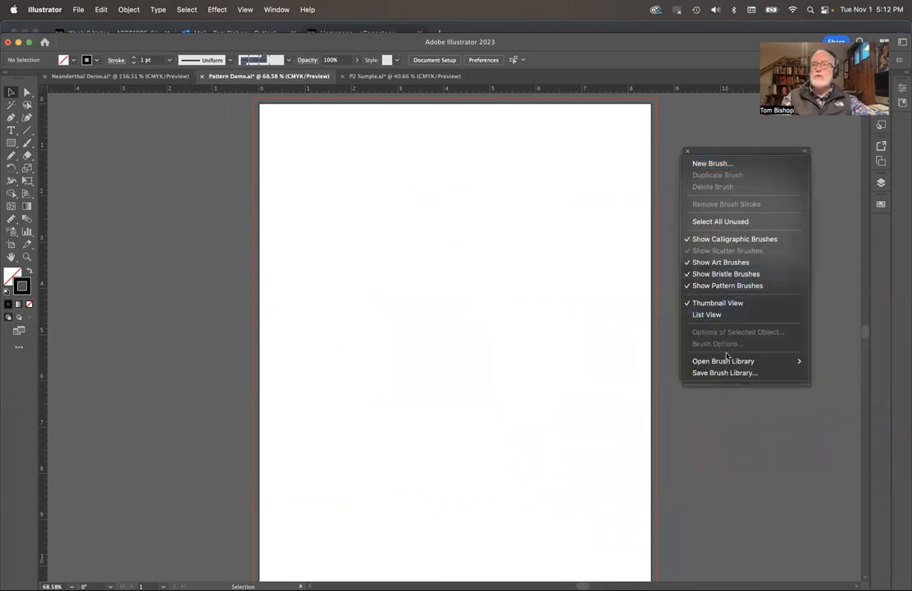
{"action": "mouse_move", "coordinate": [723, 361]}
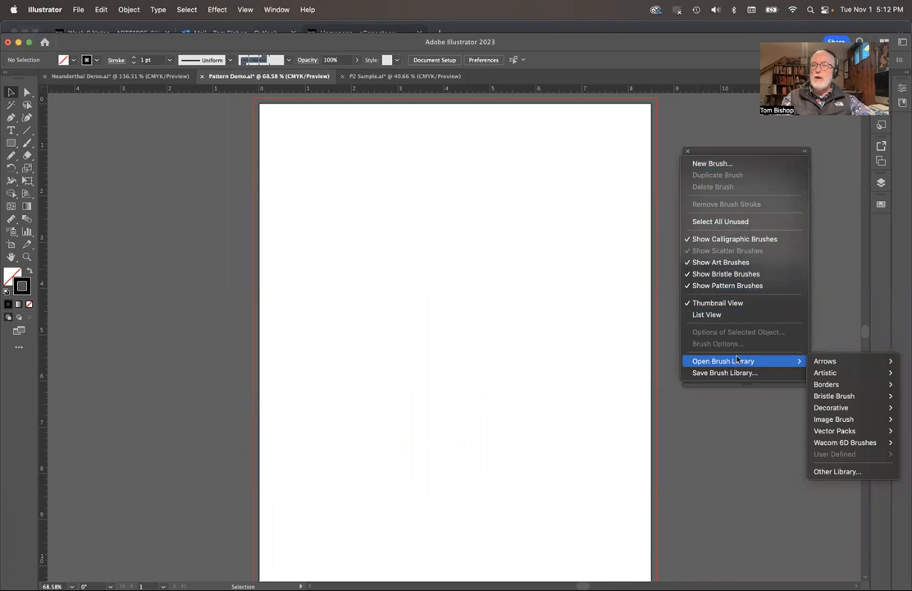
{"action": "mouse_move", "coordinate": [825, 373]}
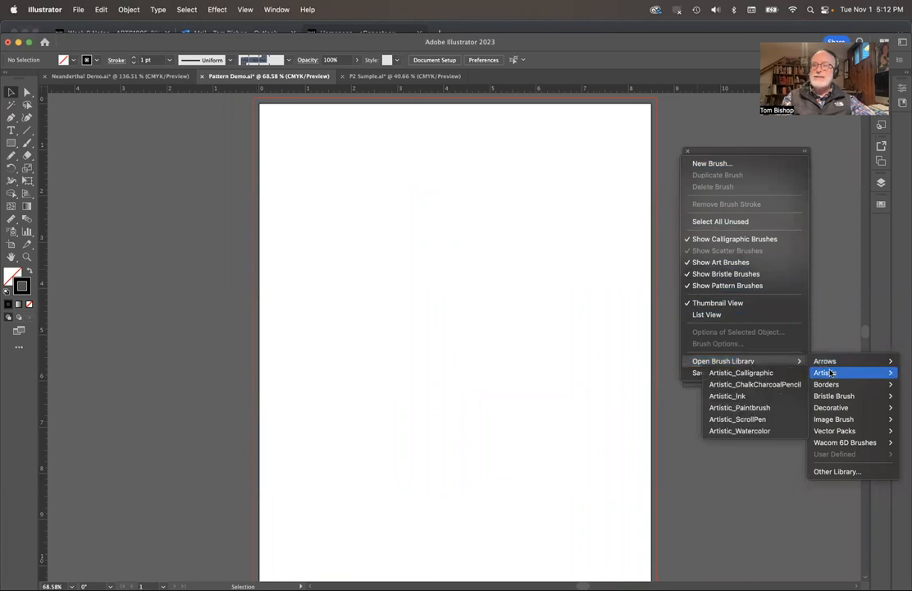
{"action": "mouse_move", "coordinate": [834, 396]}
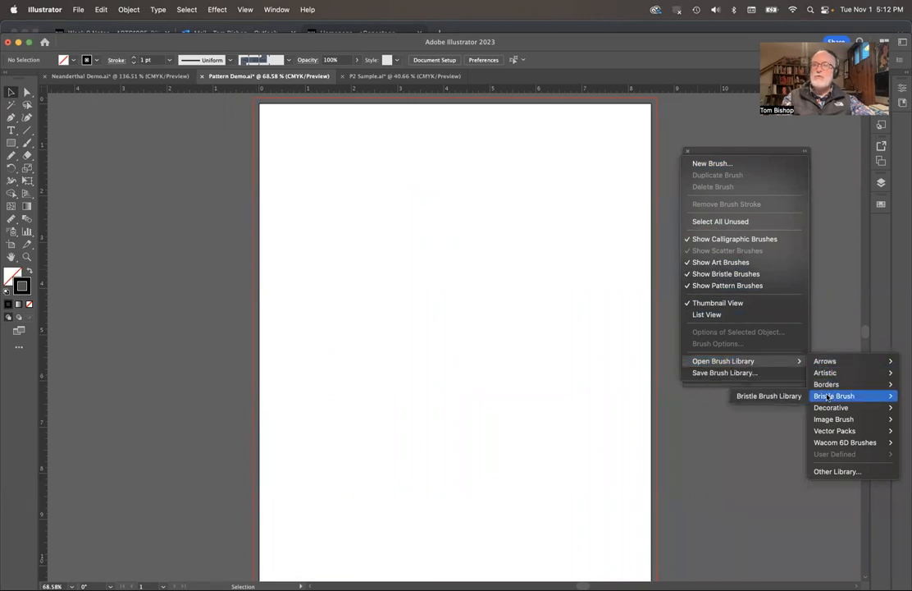
{"action": "mouse_move", "coordinate": [834, 430]}
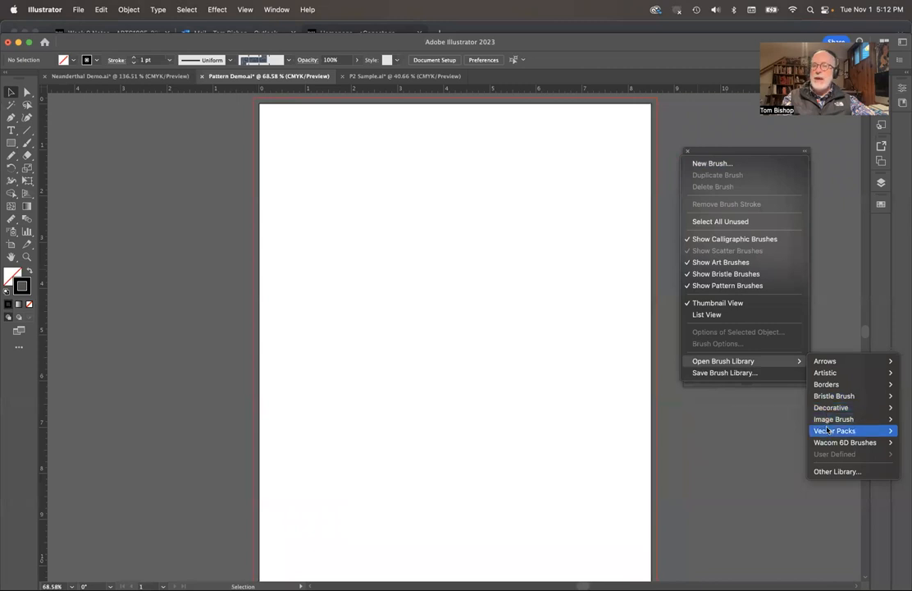
{"action": "mouse_move", "coordinate": [845, 442]}
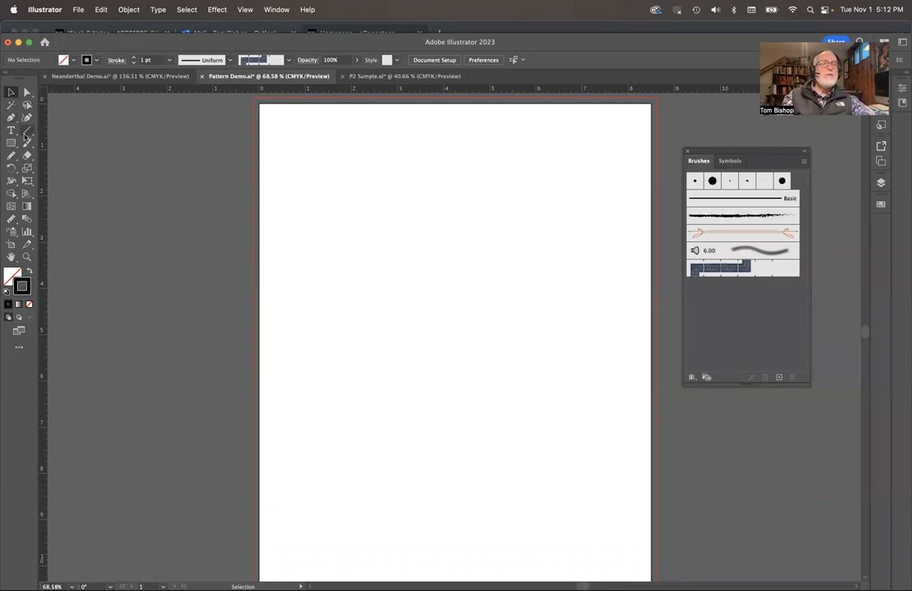
Step: Draw a horizontal line across the upper page, briefly opening and closing the Window menu
{"action": "left_click_drag", "start_coordinate": [322, 250], "coordinate": [459, 250]}
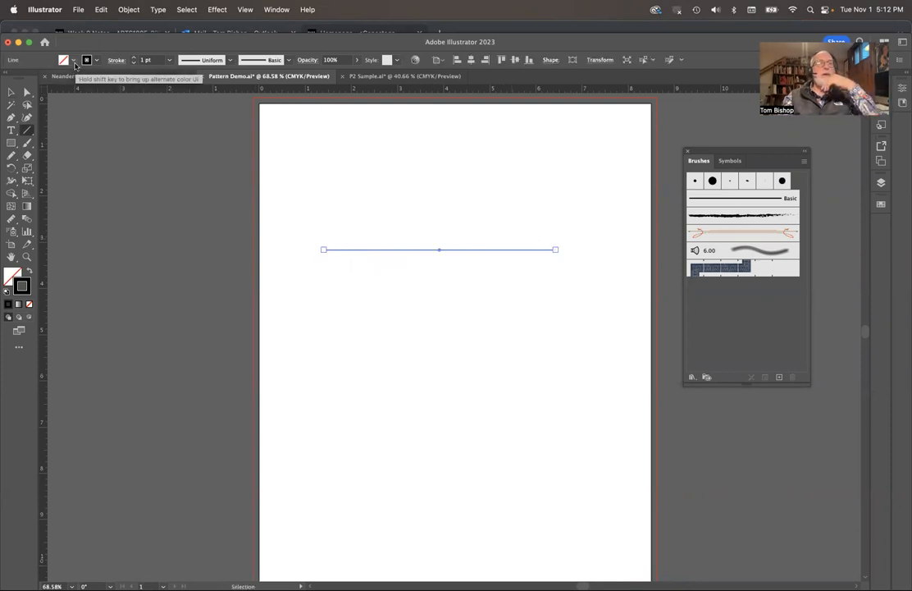
{"action": "left_click", "coordinate": [277, 9]}
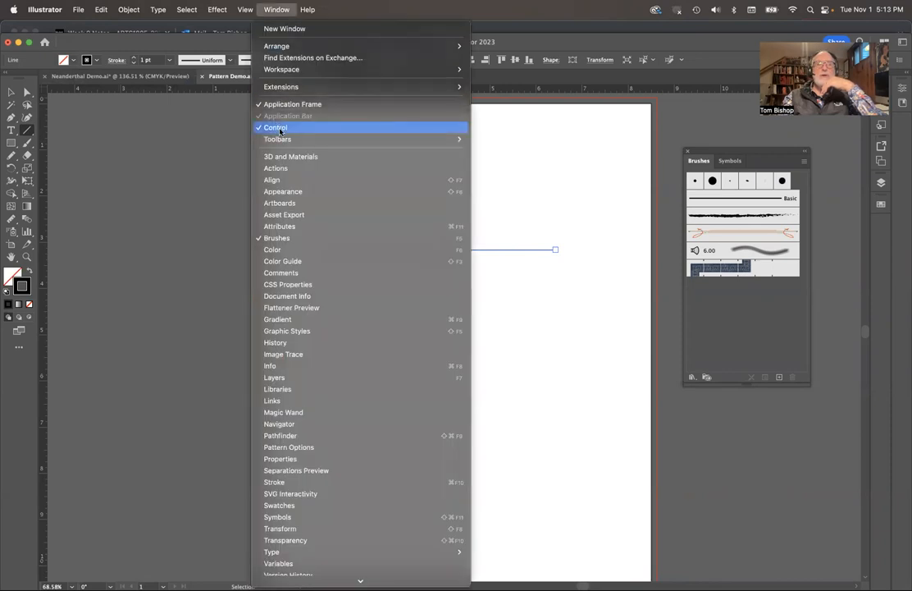
{"action": "left_click", "coordinate": [276, 128]}
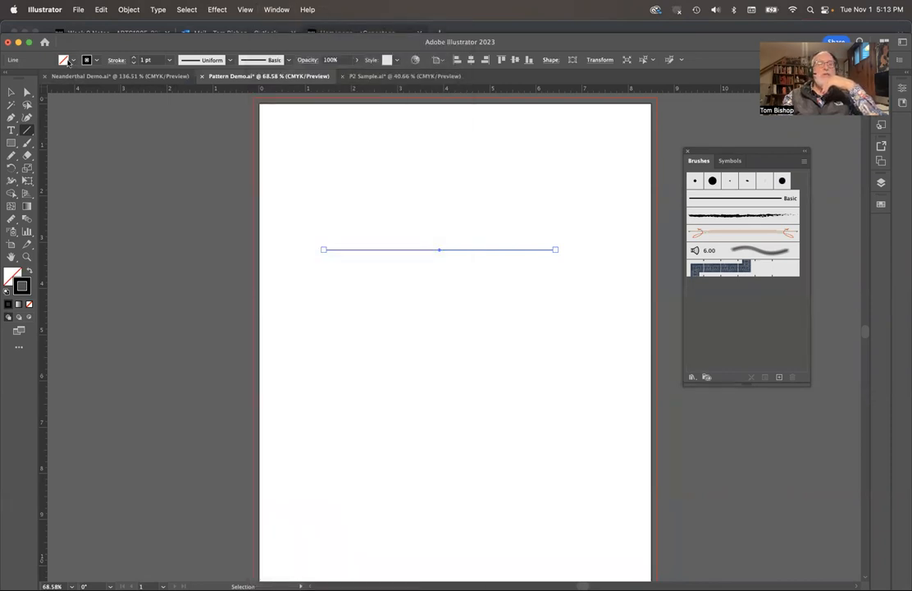
{"action": "mouse_move", "coordinate": [86, 59]}
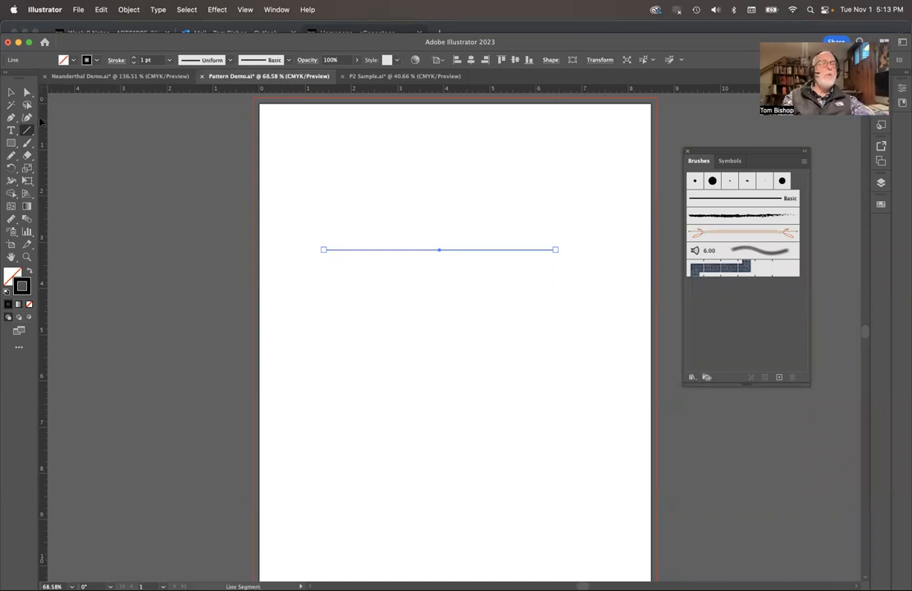
{"action": "mouse_move", "coordinate": [11, 182]}
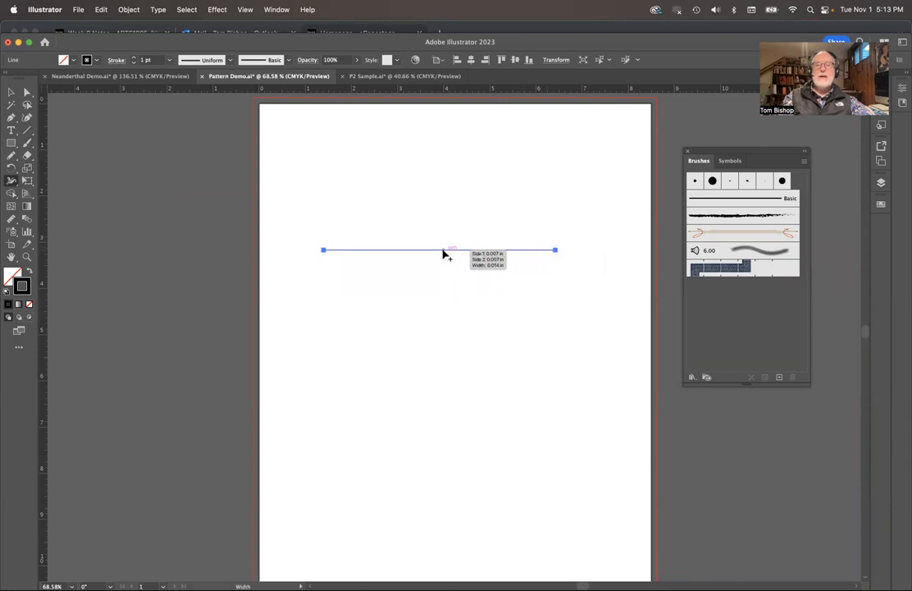
Step: Widen the line's centre with the Width tool into a tapered, pointed-end stroke
{"action": "left_click_drag", "start_coordinate": [443, 250], "coordinate": [443, 255]}
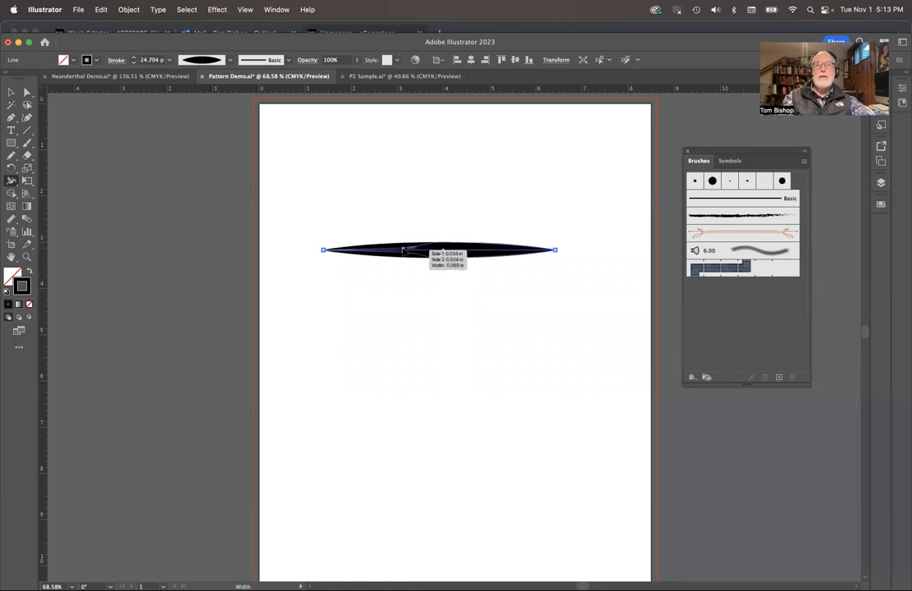
{"action": "left_click_drag", "start_coordinate": [402, 250], "coordinate": [478, 250]}
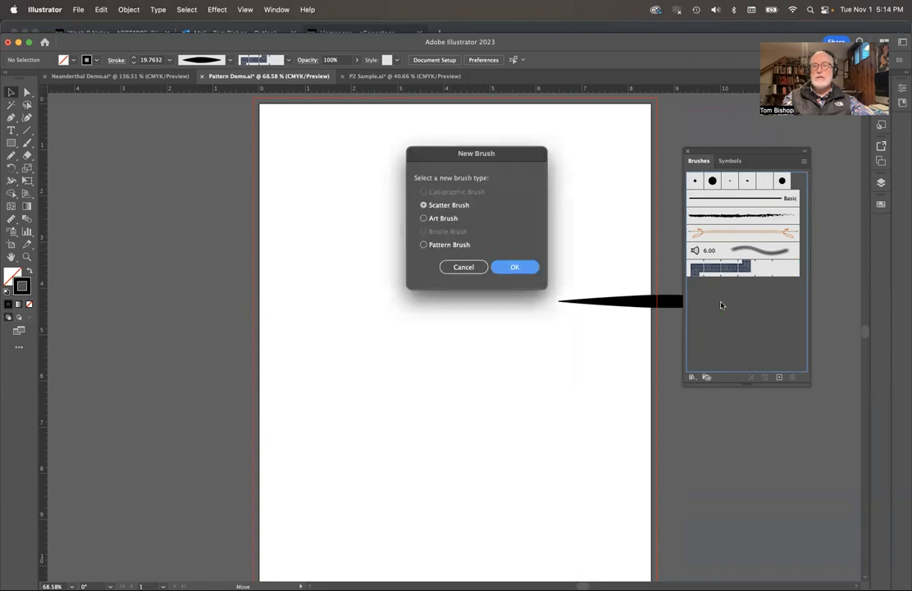
{"action": "mouse_move", "coordinate": [442, 218]}
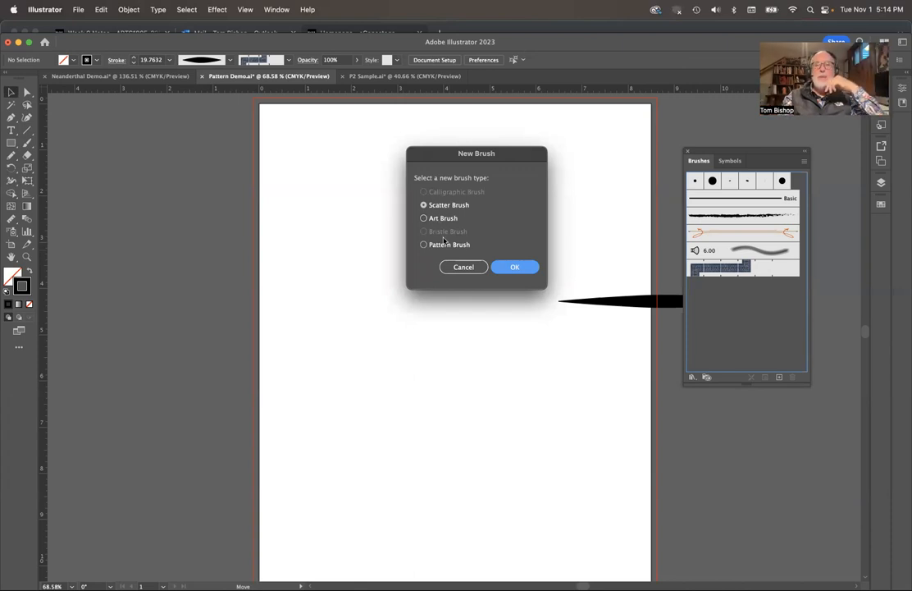
{"action": "mouse_move", "coordinate": [450, 256]}
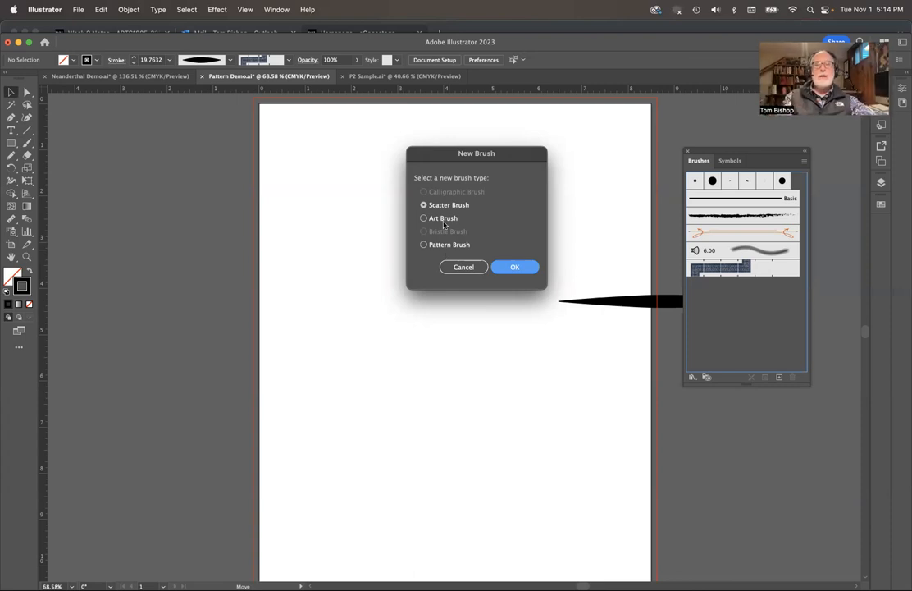
Step: Choose Art Brush as the new brush type and confirm
{"action": "left_click", "coordinate": [424, 218]}
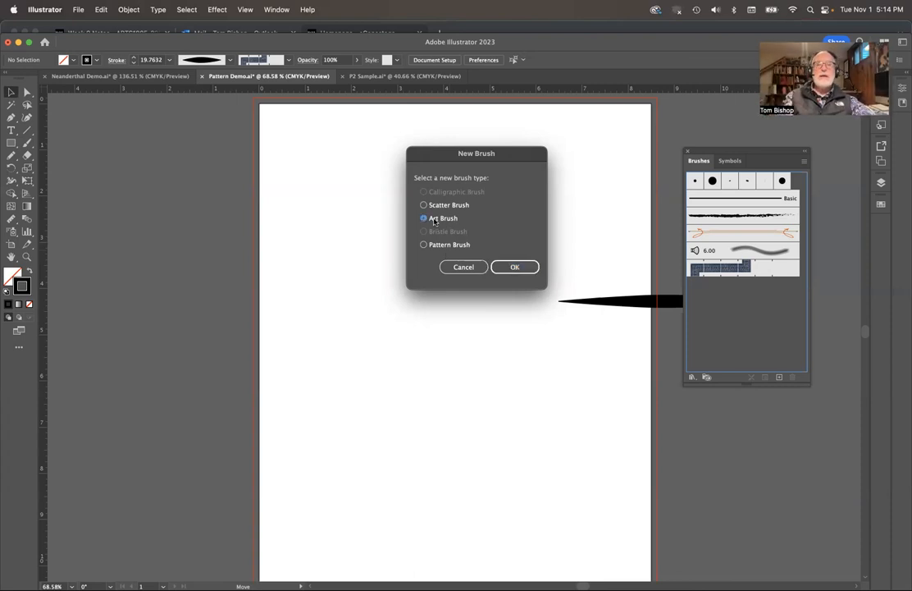
{"action": "left_click", "coordinate": [514, 267]}
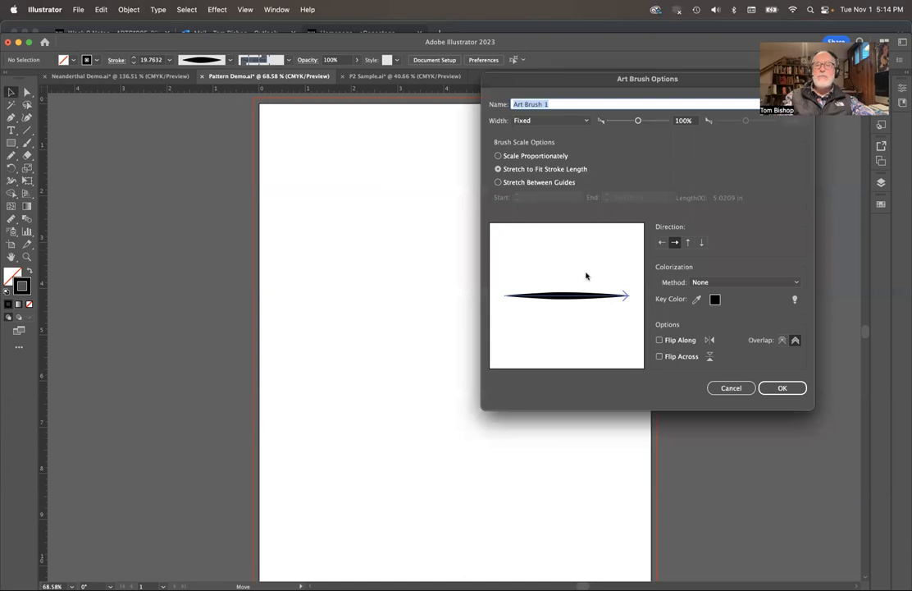
{"action": "mouse_move", "coordinate": [594, 234]}
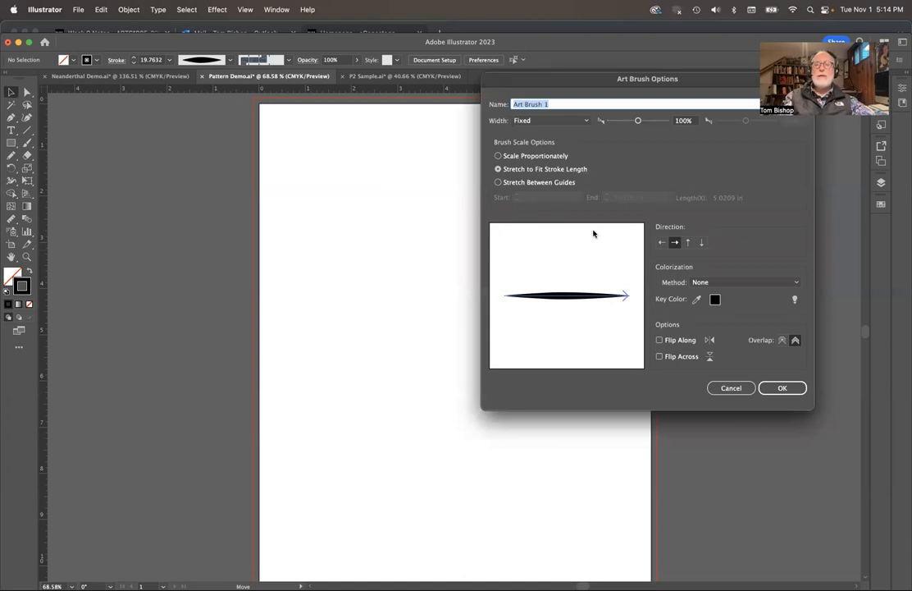
{"action": "mouse_move", "coordinate": [529, 170]}
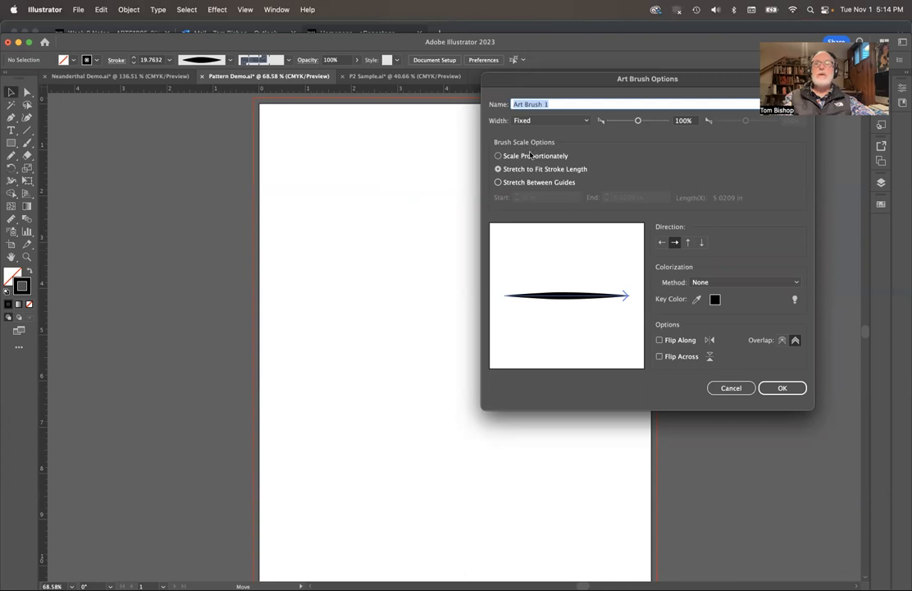
Step: Toggle Scale Proportionately, return to Stretch to Fit Stroke Length, and save the art brush
{"action": "left_click", "coordinate": [497, 156]}
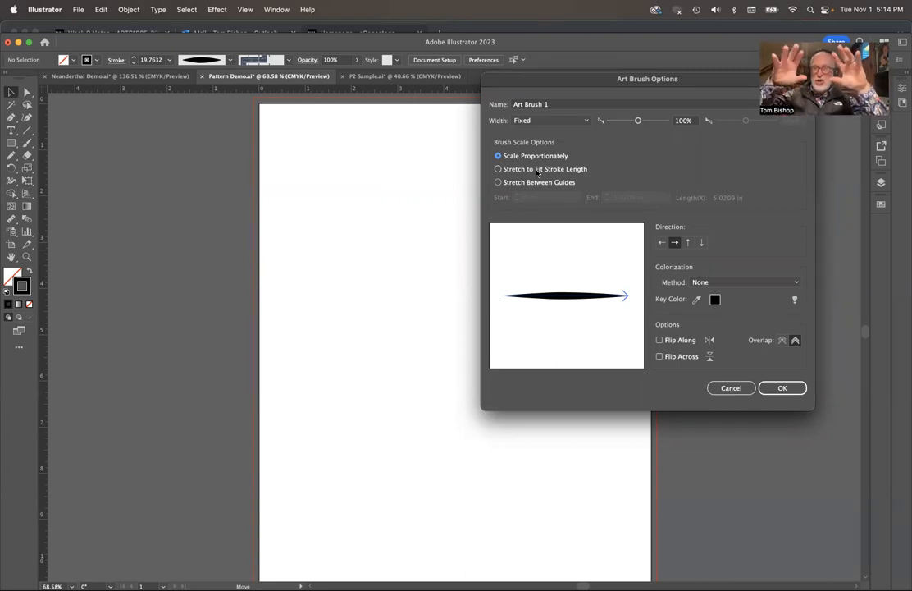
{"action": "left_click", "coordinate": [498, 169]}
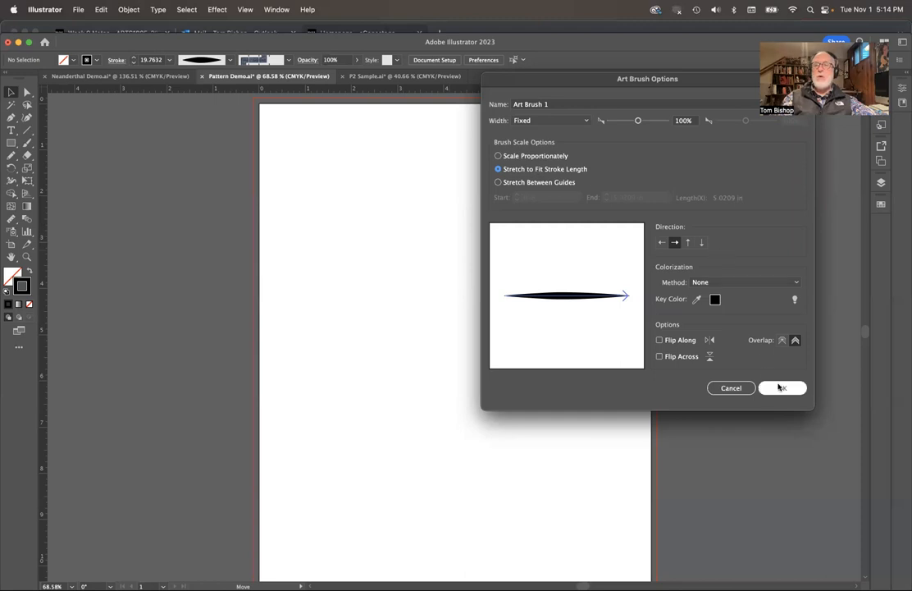
{"action": "left_click", "coordinate": [781, 387]}
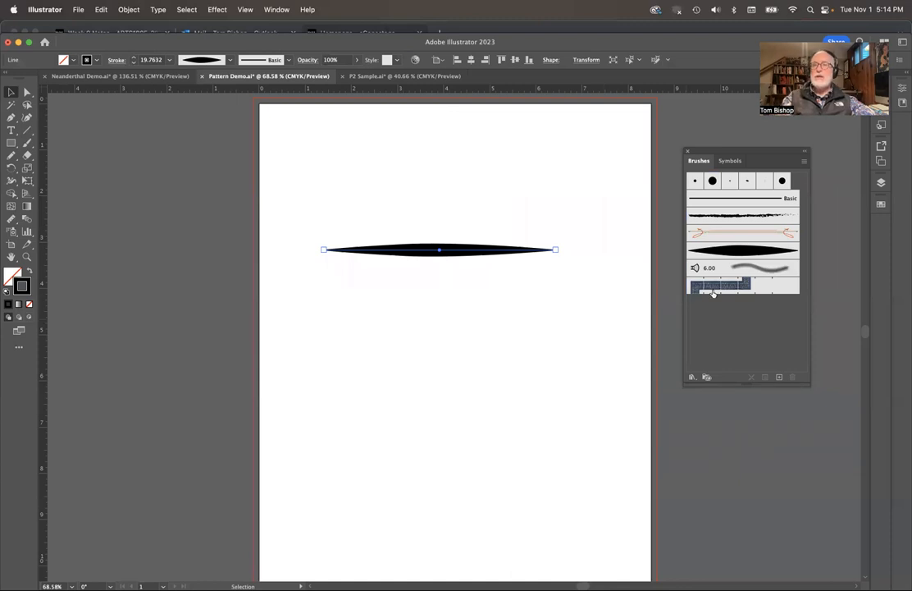
{"action": "mouse_move", "coordinate": [473, 241]}
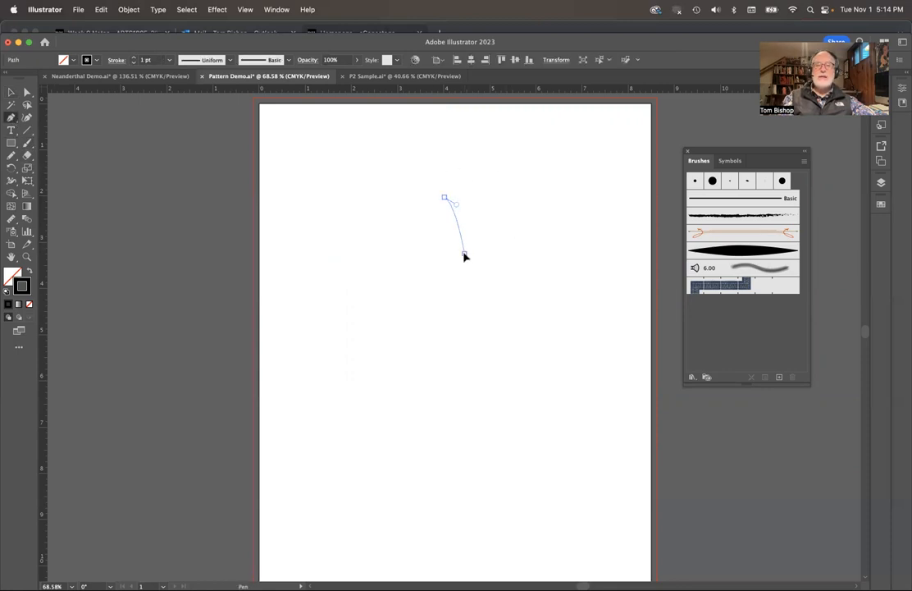
Step: Draw a winding pen path down the page and apply the tapered brush to it
{"action": "left_click_drag", "start_coordinate": [464, 254], "coordinate": [484, 327]}
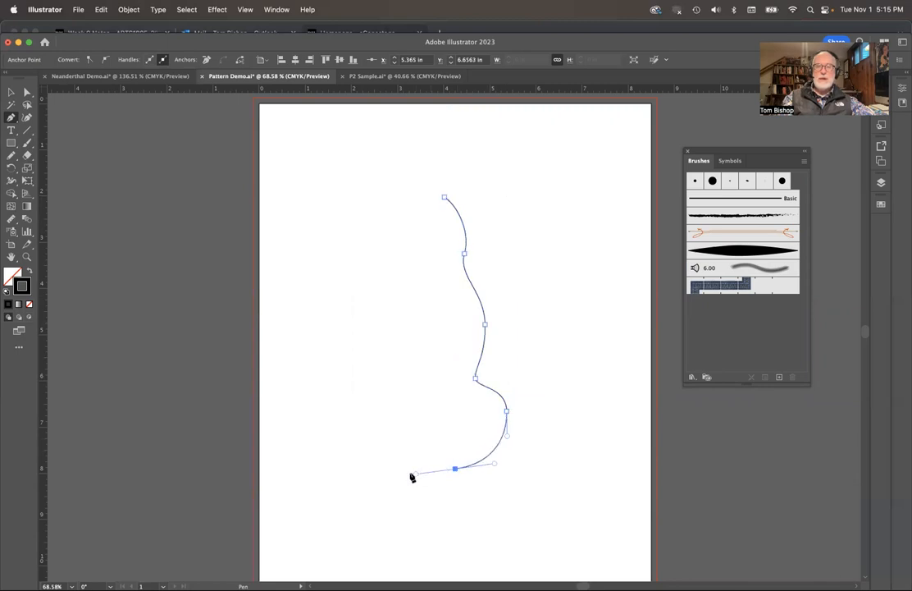
{"action": "left_click_drag", "start_coordinate": [413, 476], "coordinate": [554, 332]}
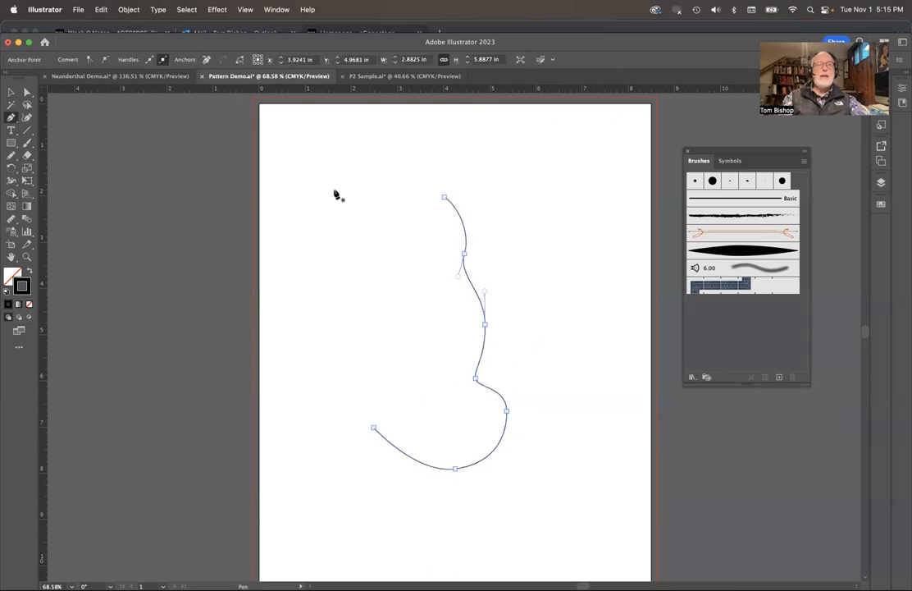
{"action": "left_click", "coordinate": [11, 92]}
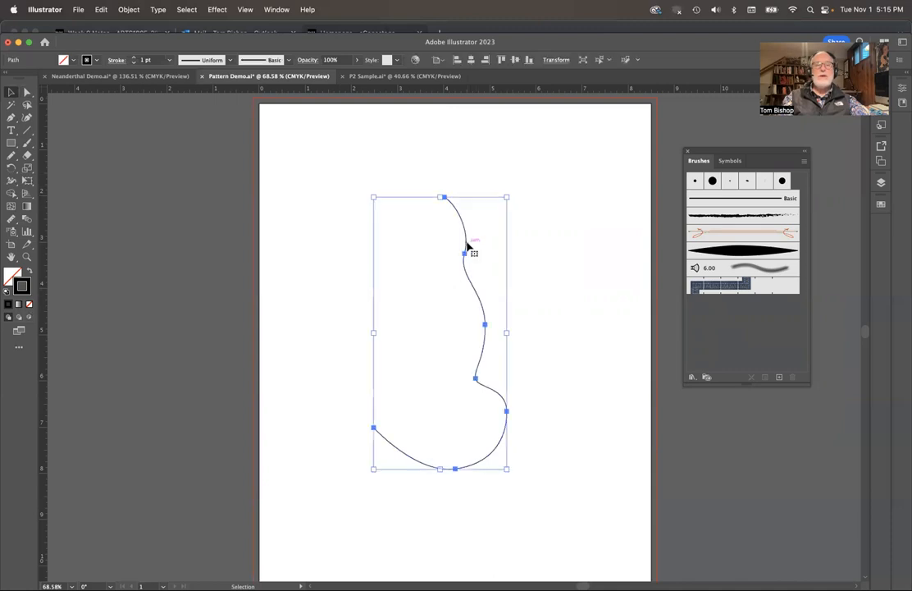
{"action": "left_click", "coordinate": [274, 59]}
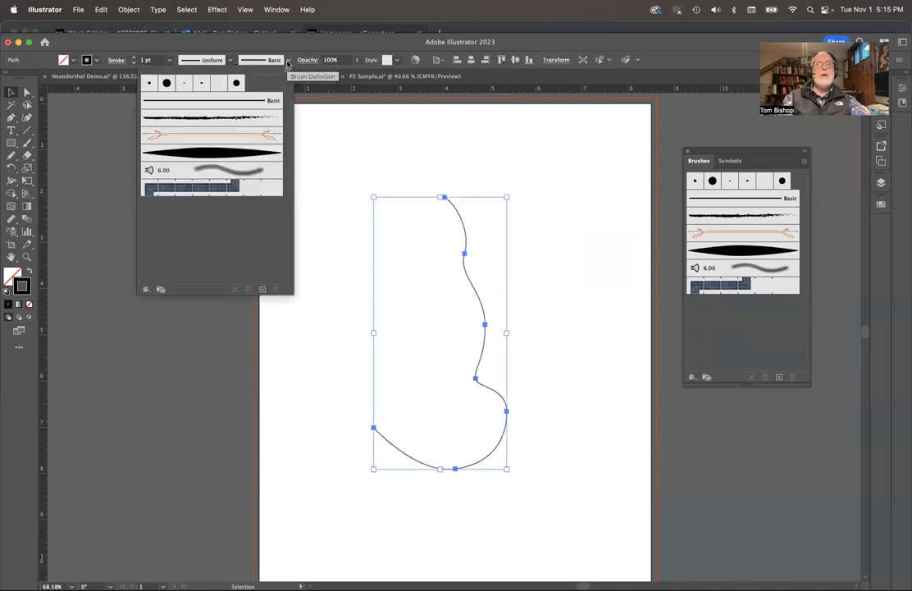
{"action": "mouse_move", "coordinate": [238, 170]}
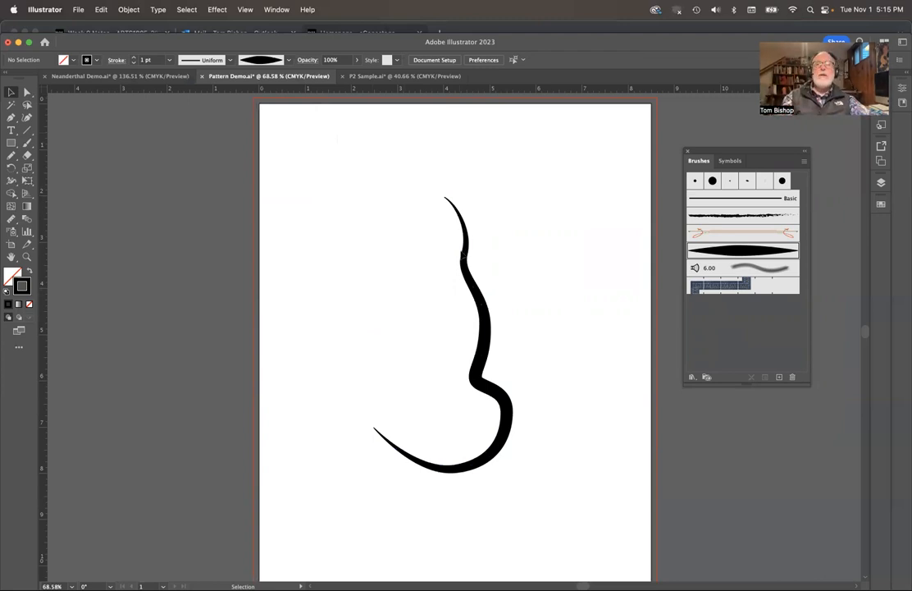
{"action": "left_click", "coordinate": [480, 299]}
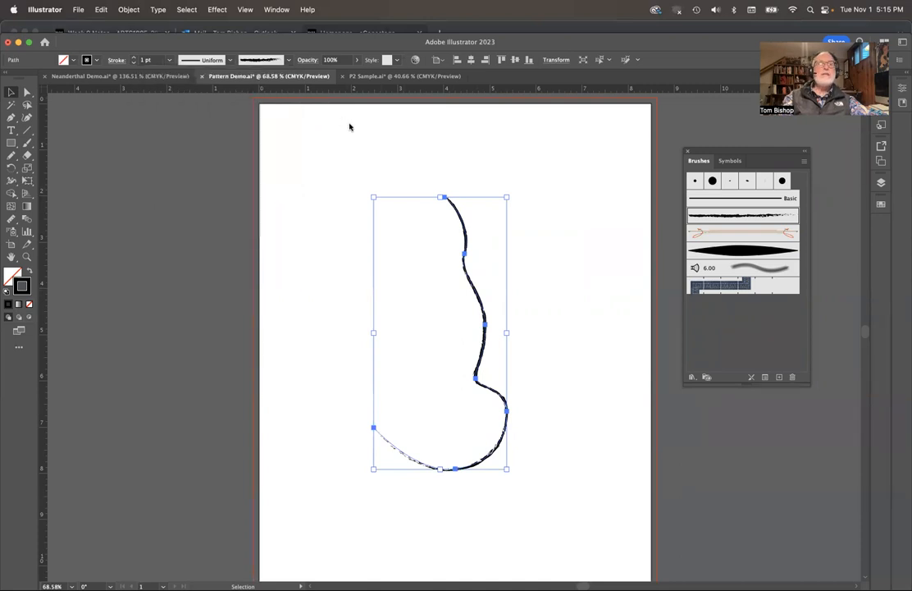
Step: Set the charcoal-brushed curve's stroke weight to 10 pt
{"action": "left_click", "coordinate": [171, 59]}
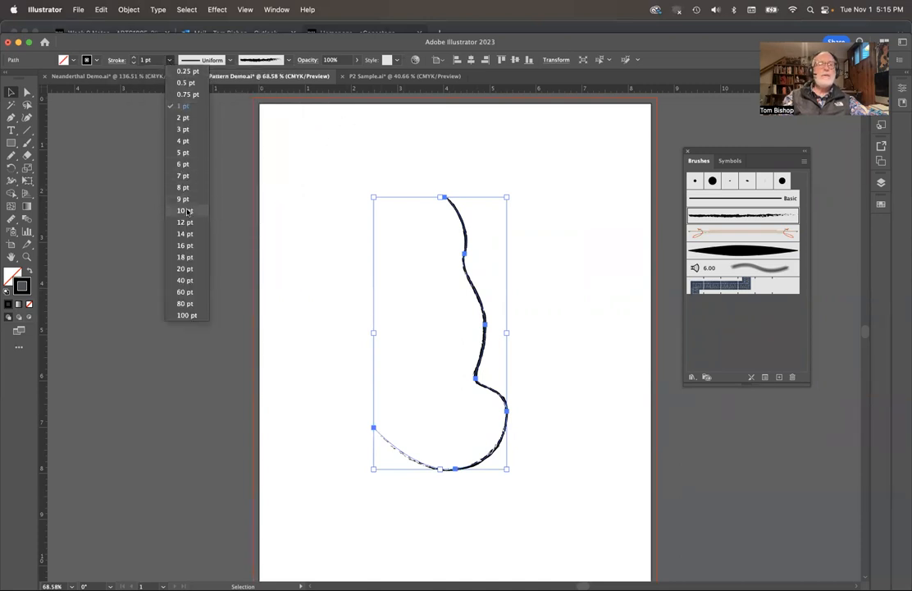
{"action": "left_click", "coordinate": [183, 210]}
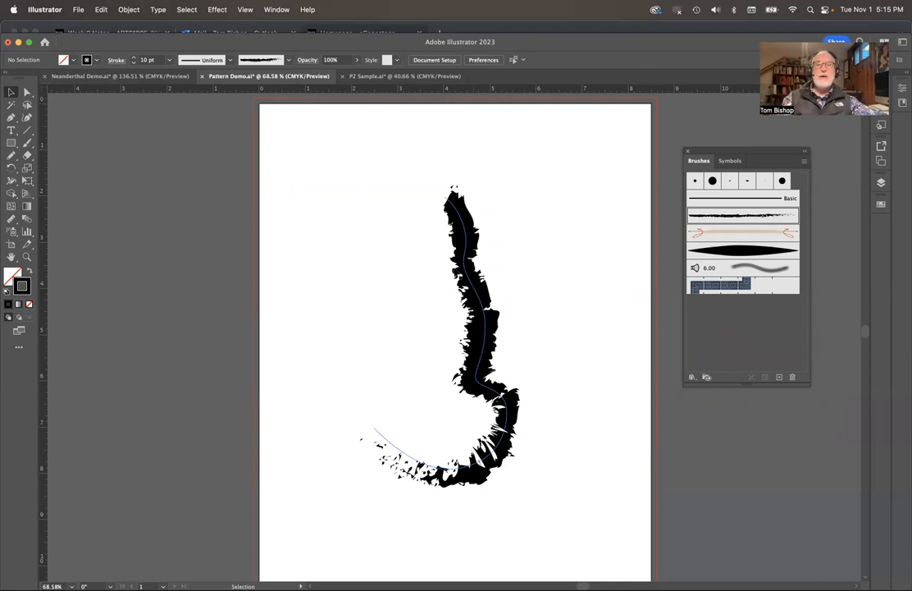
Step: Expand the charcoal-brushed path's appearance into filled shapes from the Object menu
{"action": "left_click", "coordinate": [101, 9]}
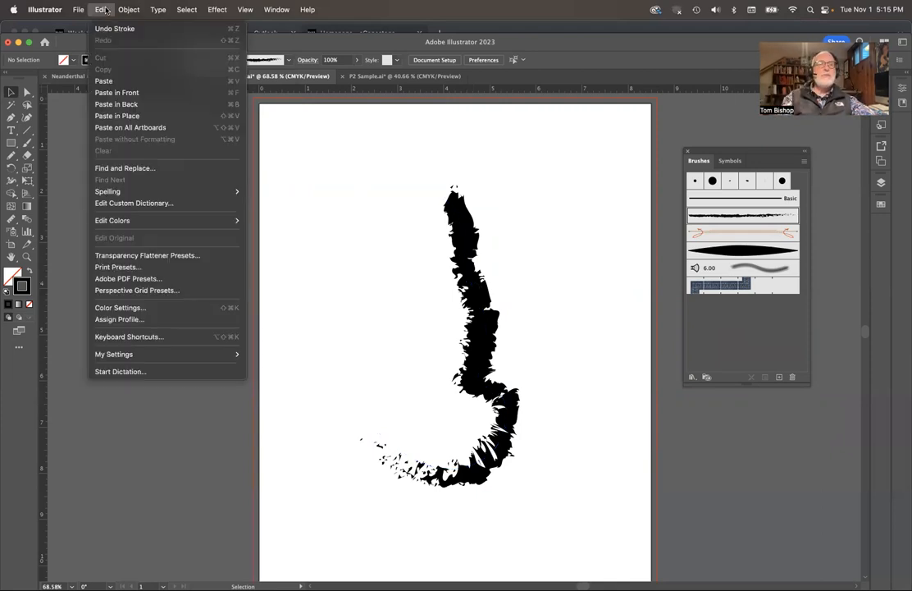
{"action": "left_click", "coordinate": [129, 9]}
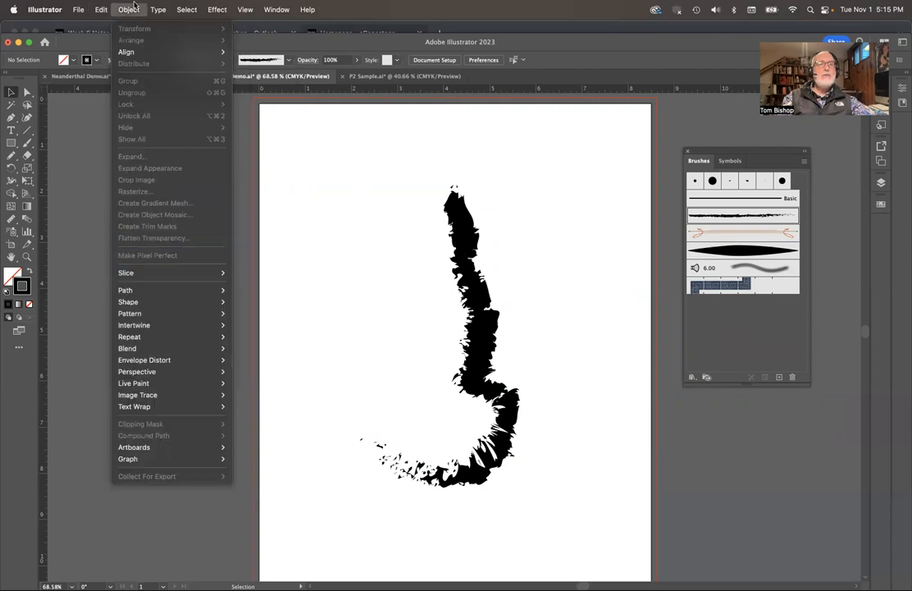
{"action": "mouse_move", "coordinate": [125, 290]}
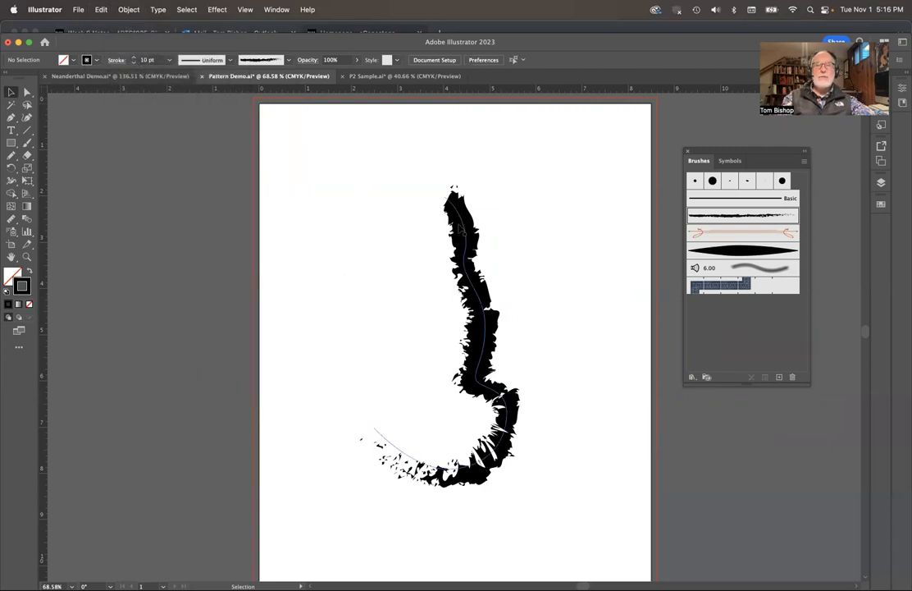
{"action": "left_click", "coordinate": [128, 9]}
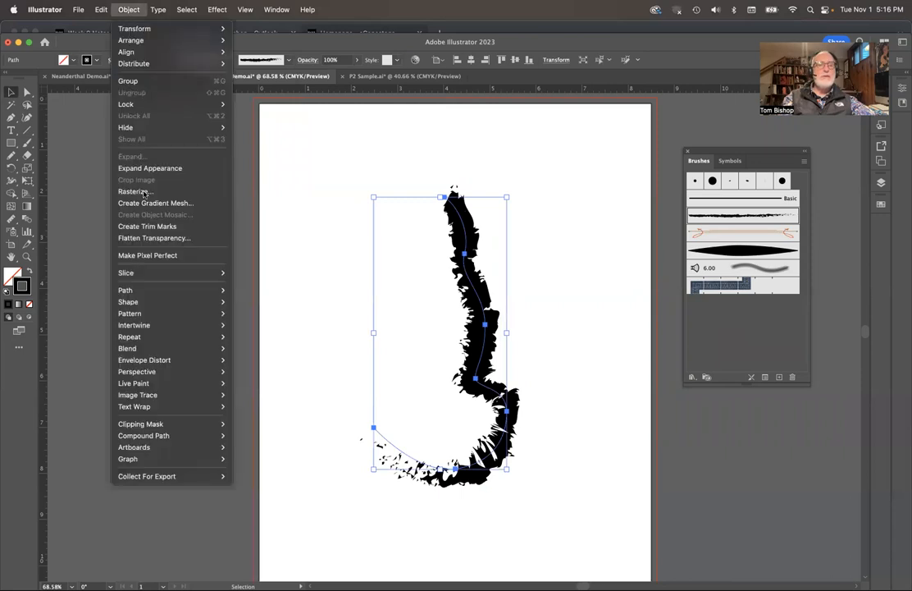
{"action": "mouse_move", "coordinate": [125, 289]}
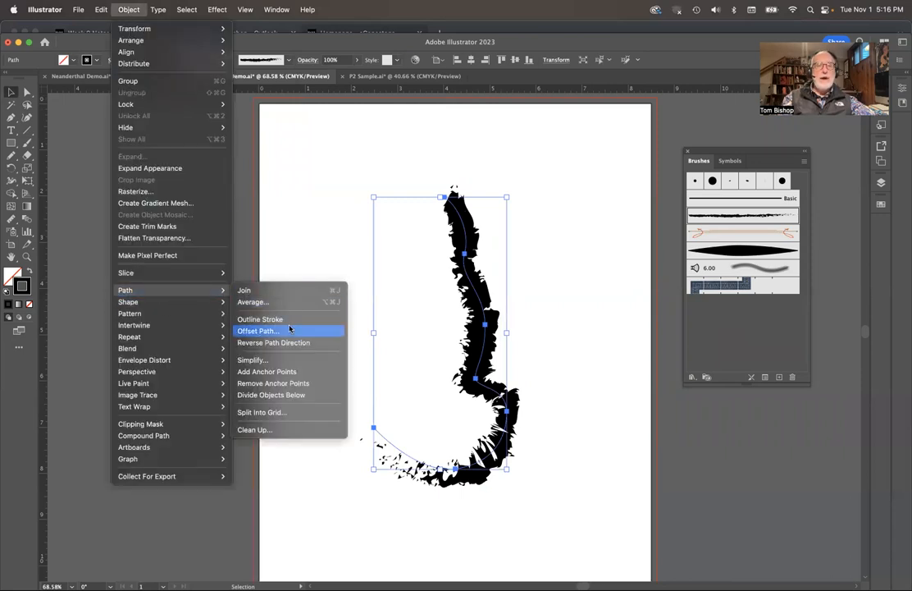
{"action": "left_click", "coordinate": [258, 331]}
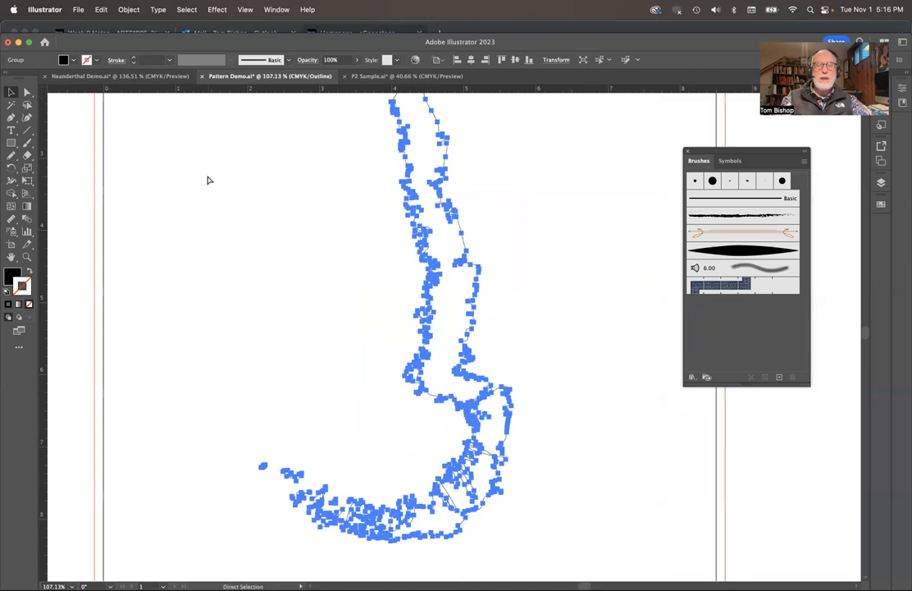
Step: Offset the expanded shapes by 0.5 in with Round joins and miter limit 40
{"action": "left_click", "coordinate": [128, 9]}
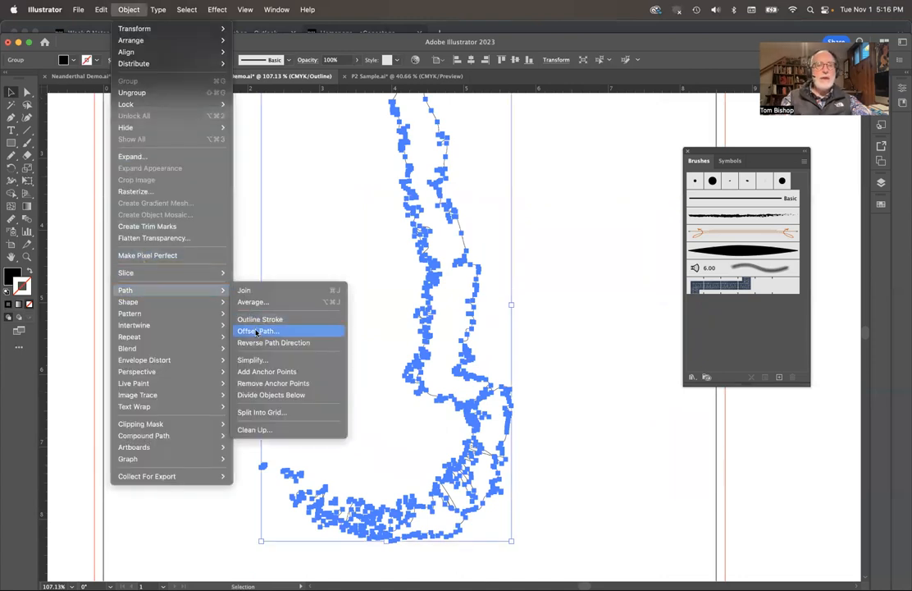
{"action": "left_click", "coordinate": [258, 330]}
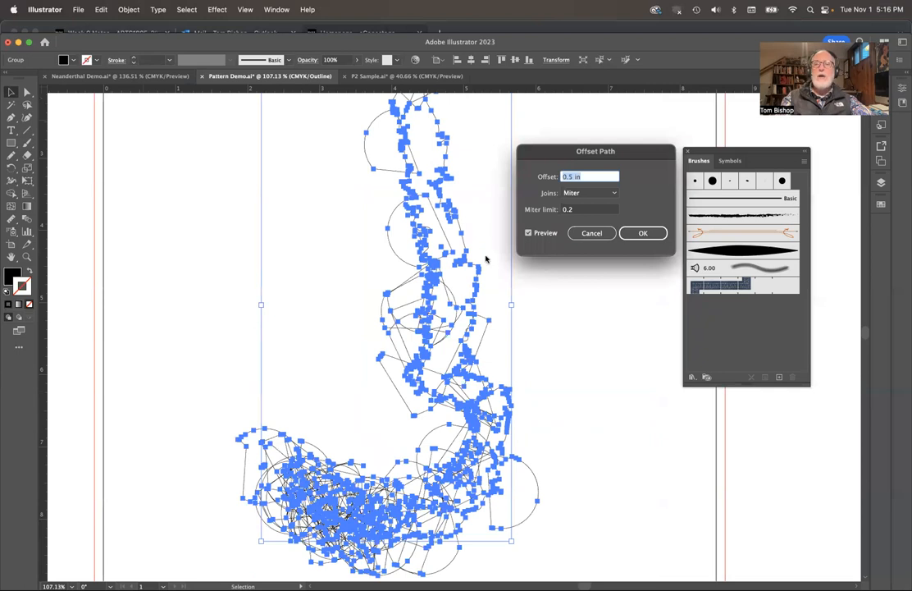
{"action": "mouse_move", "coordinate": [498, 330]}
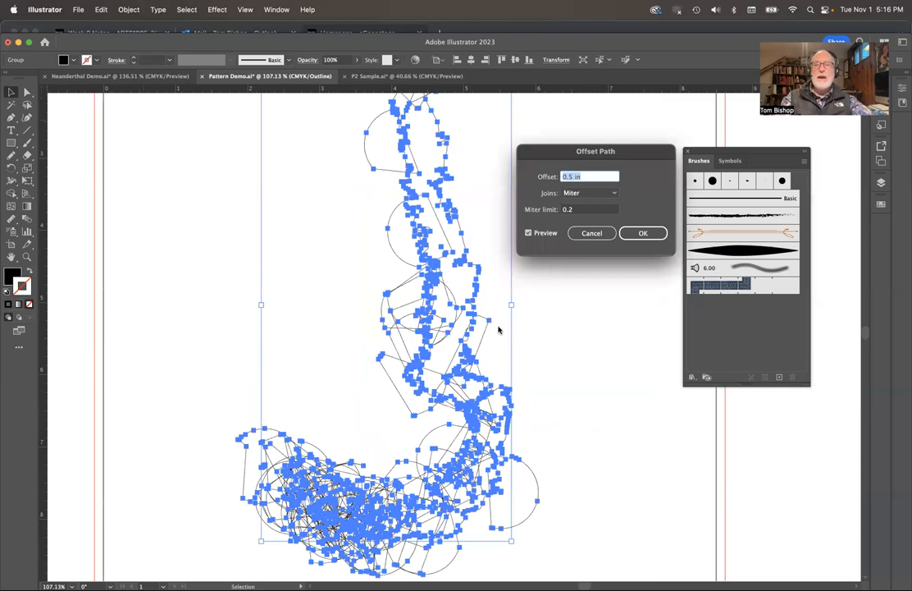
{"action": "mouse_move", "coordinate": [587, 219]}
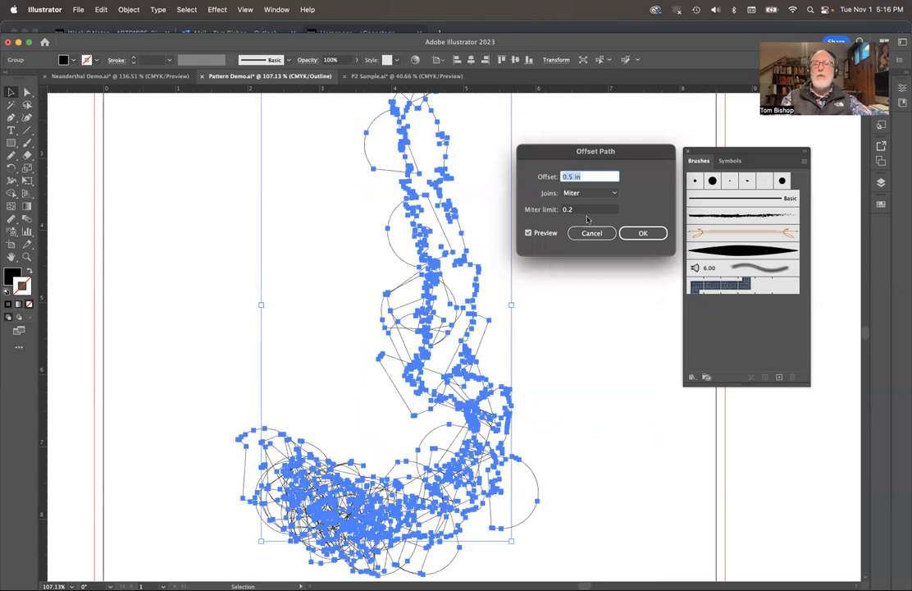
{"action": "left_click", "coordinate": [589, 192]}
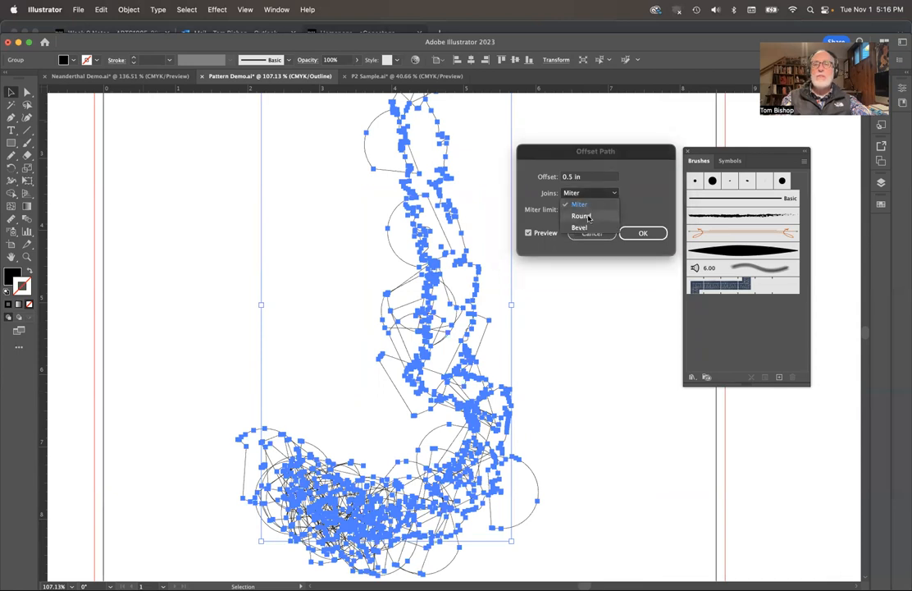
{"action": "left_click", "coordinate": [581, 216]}
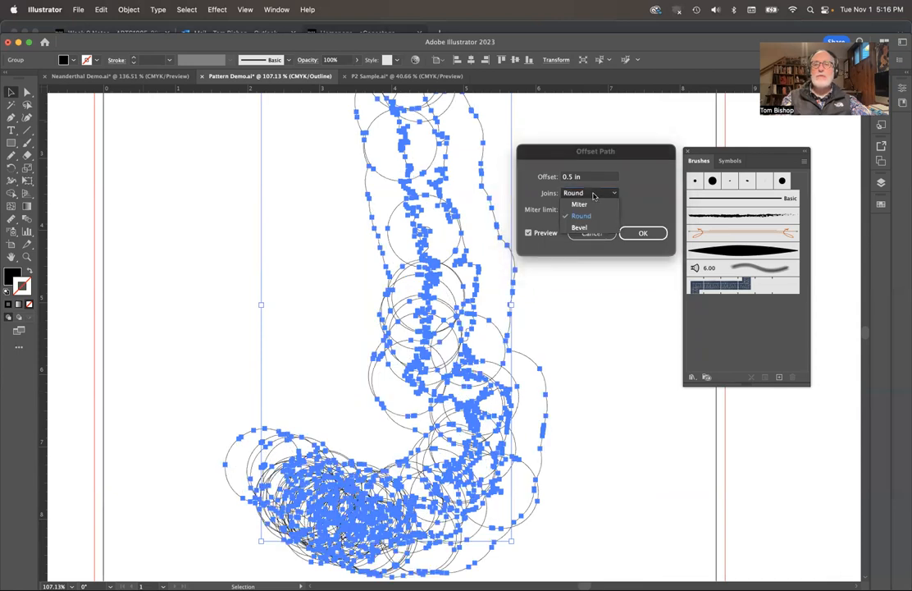
{"action": "left_click", "coordinate": [580, 228]}
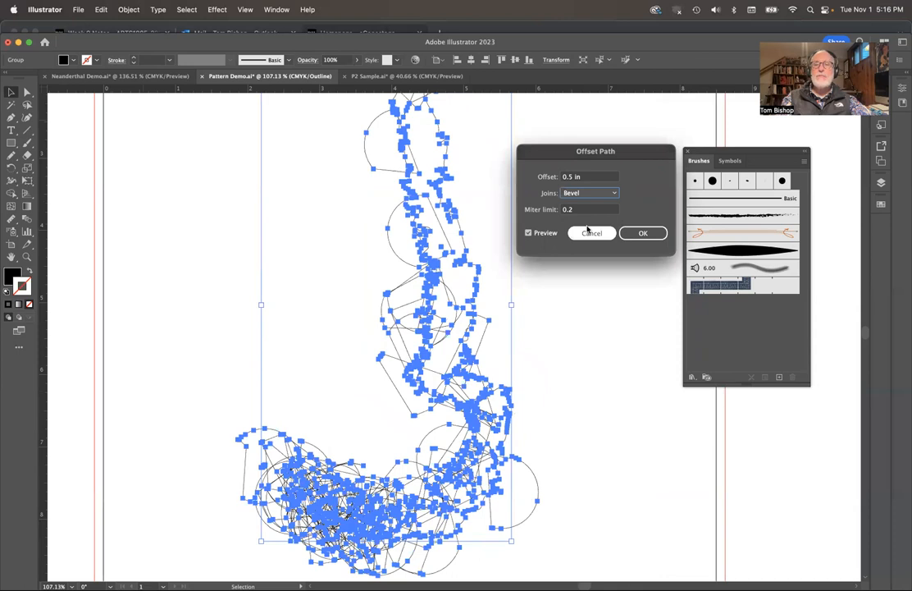
{"action": "left_click", "coordinate": [589, 192]}
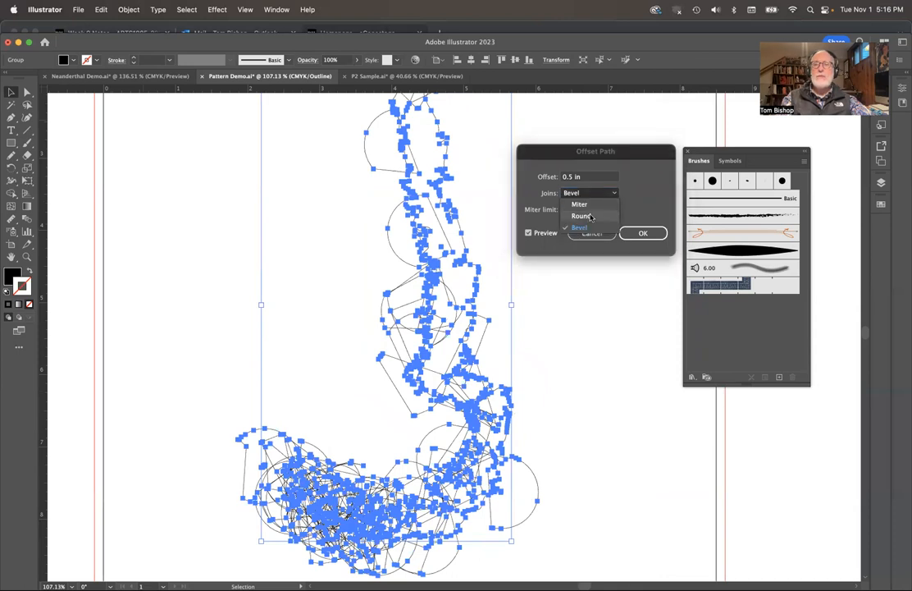
{"action": "left_click", "coordinate": [581, 215]}
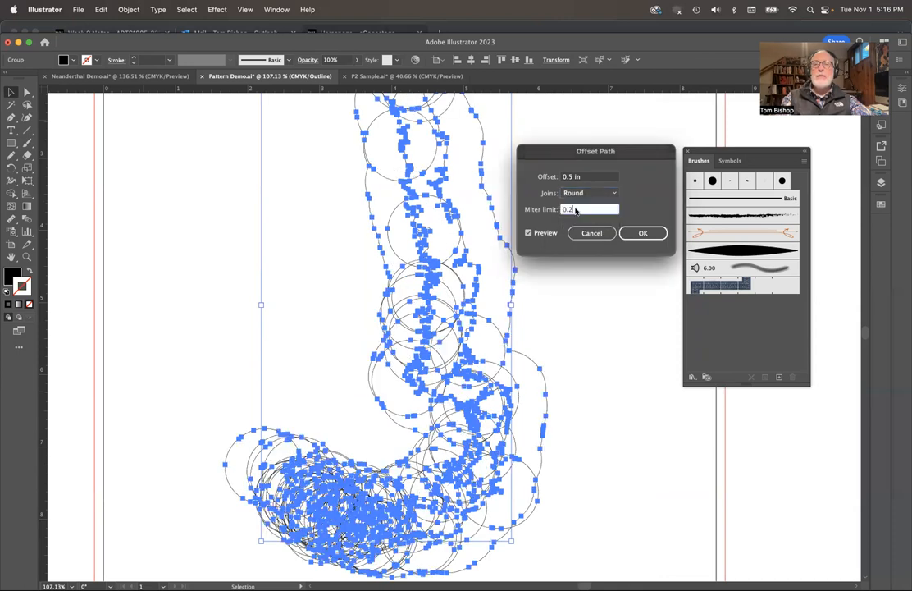
{"action": "type", "text": "4"}
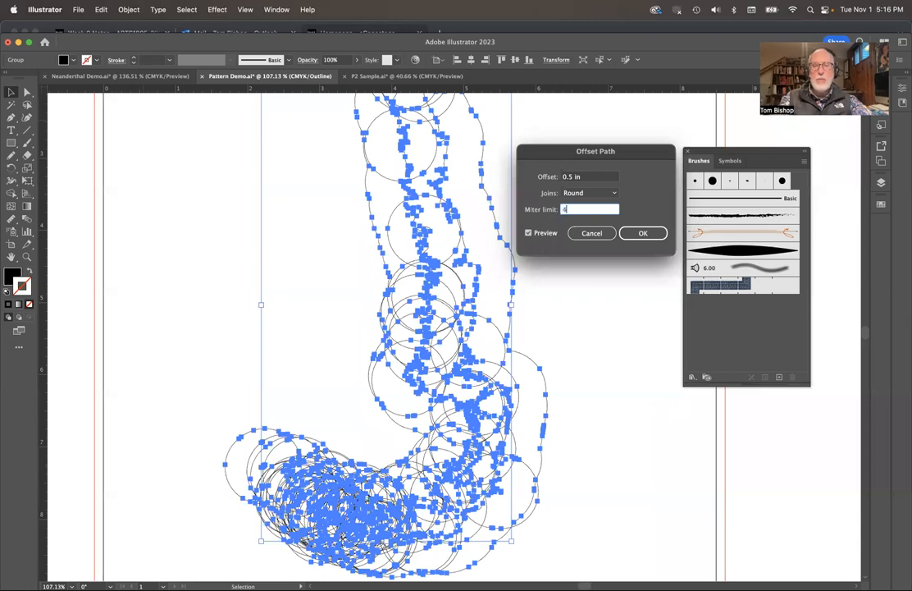
{"action": "type", "text": "0"}
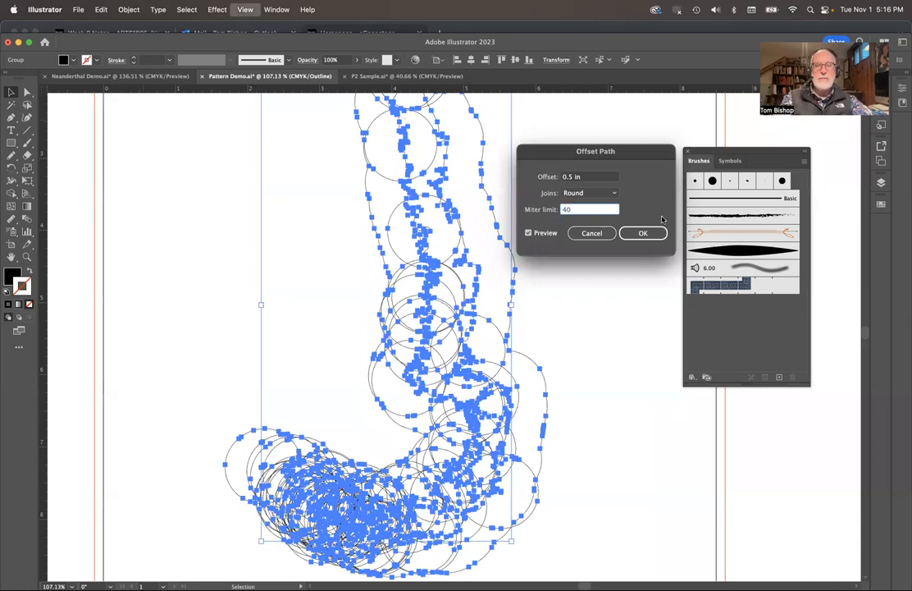
{"action": "left_click", "coordinate": [643, 233]}
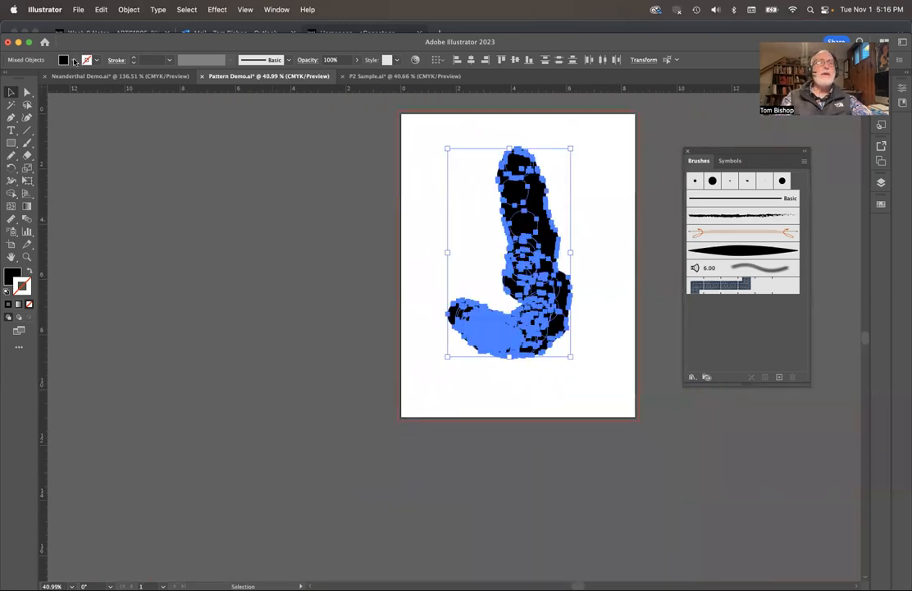
Step: Fill the offset shapes with CMYK Magenta and send them to the back
{"action": "left_click", "coordinate": [64, 59]}
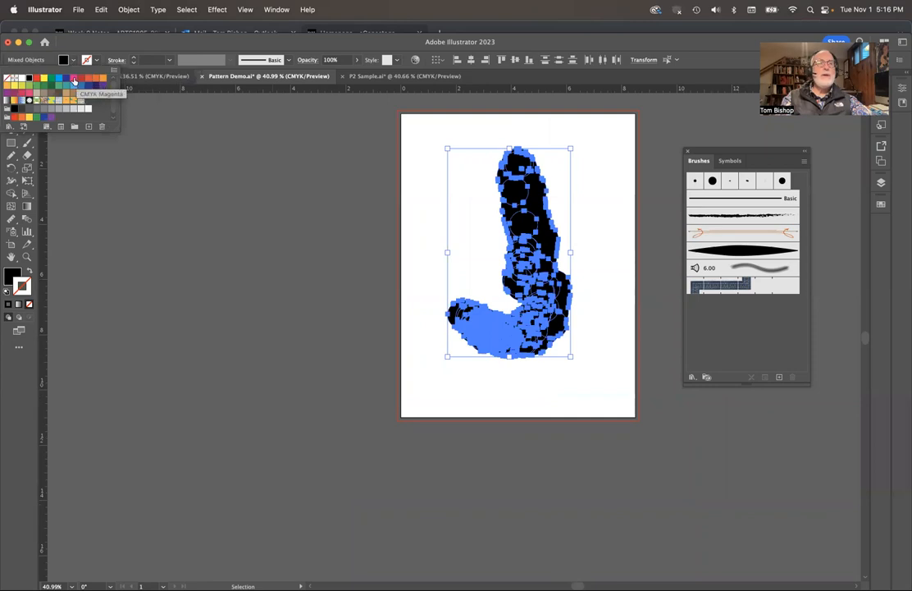
{"action": "left_click", "coordinate": [73, 78]}
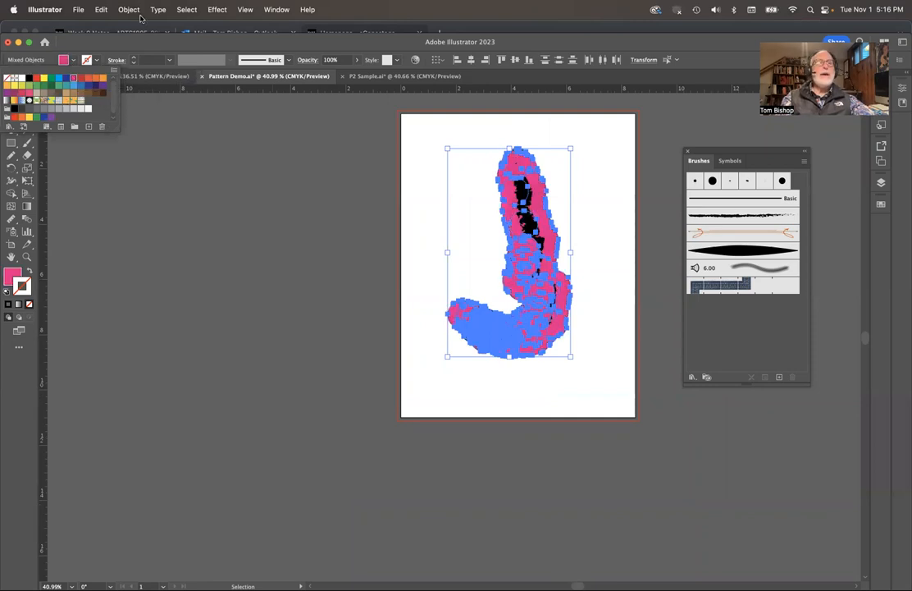
{"action": "left_click", "coordinate": [128, 9]}
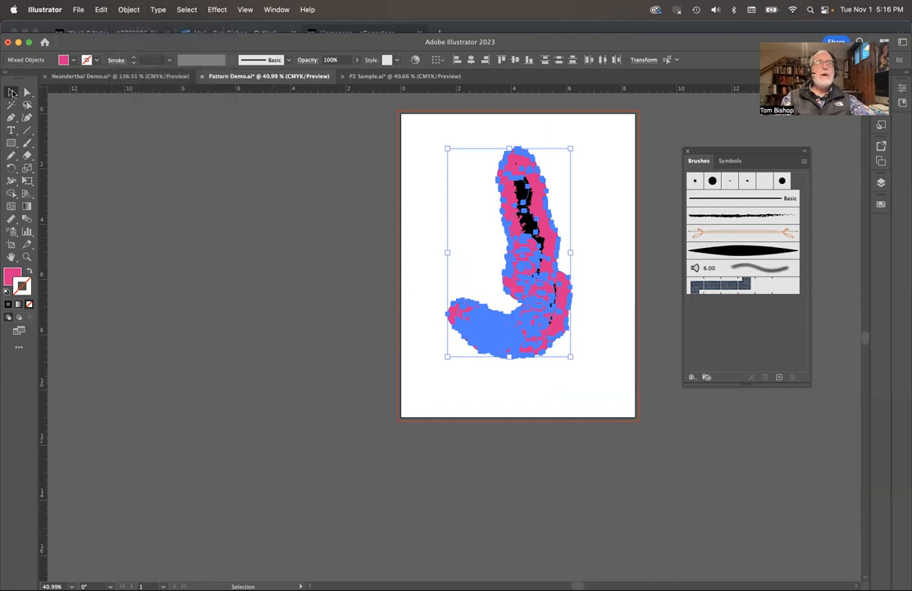
{"action": "left_click", "coordinate": [128, 9]}
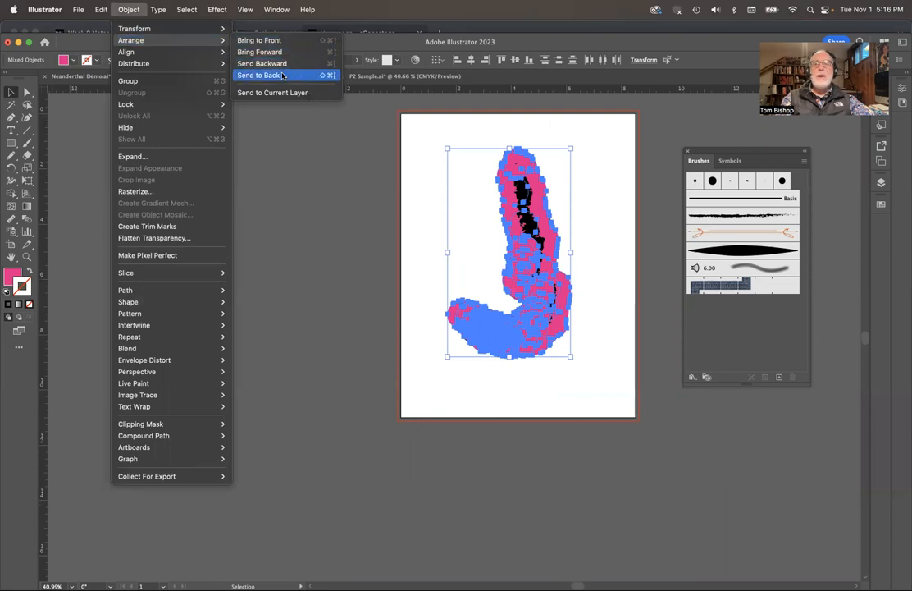
{"action": "left_click", "coordinate": [261, 75]}
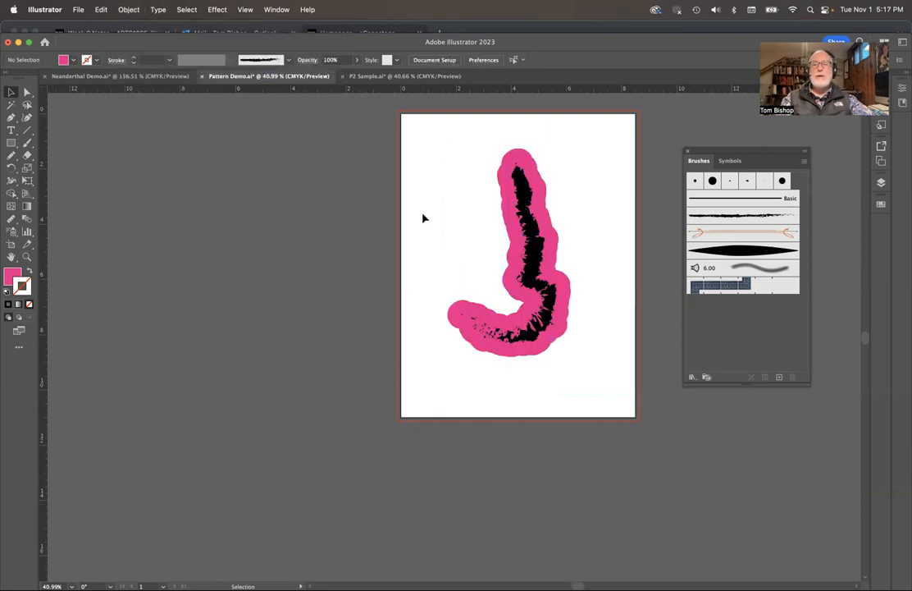